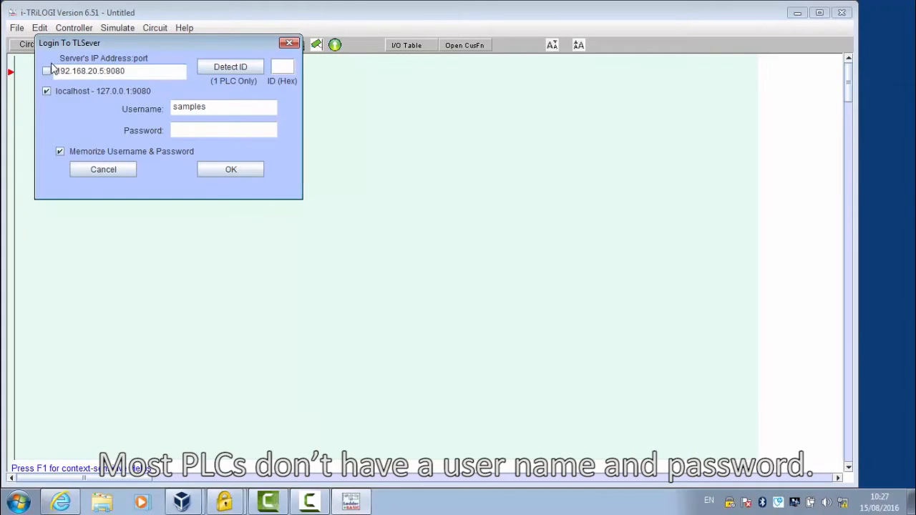
# - Log in to the TLServer at 192.168.20.5:9080 instead of localhost
pyautogui.click(48, 70)
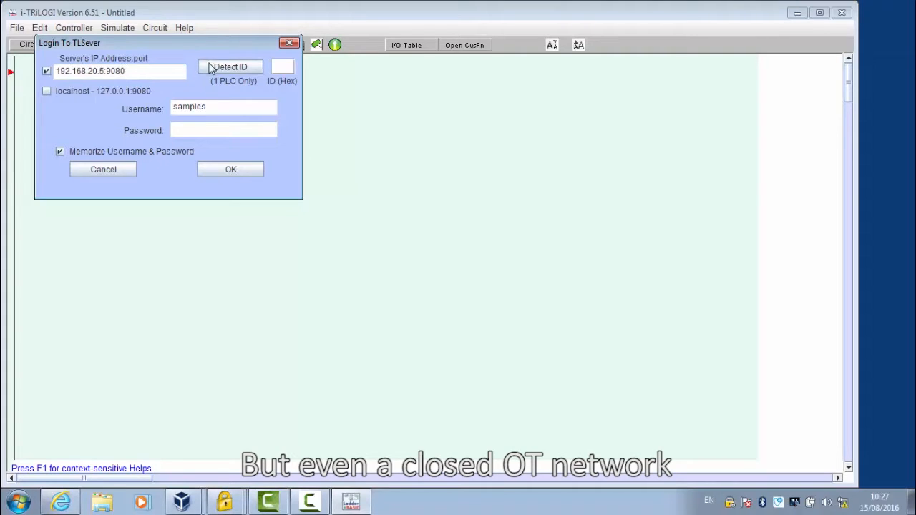
pyautogui.click(229, 67)
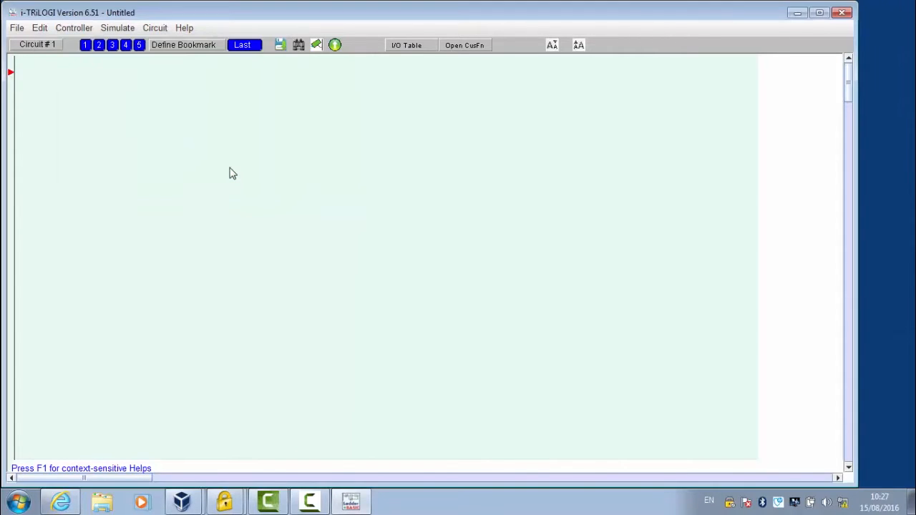
pyautogui.click(79, 27)
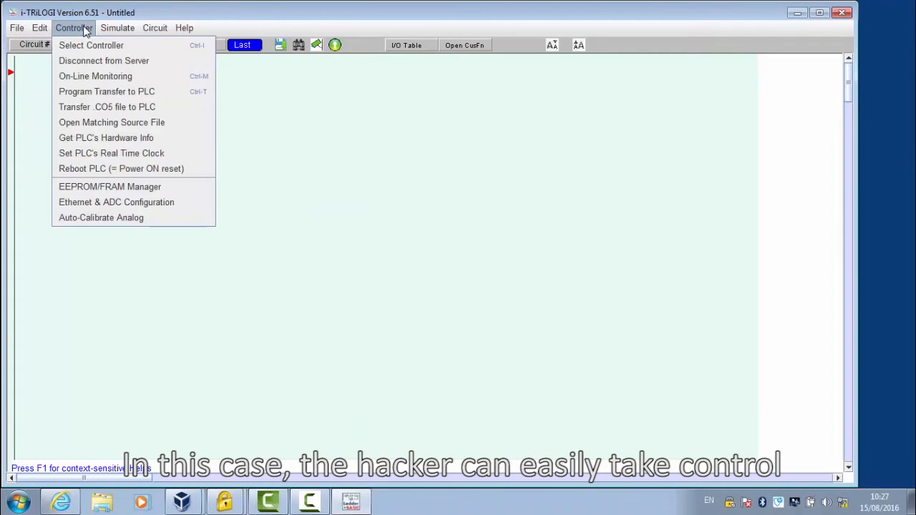
pyautogui.click(111, 122)
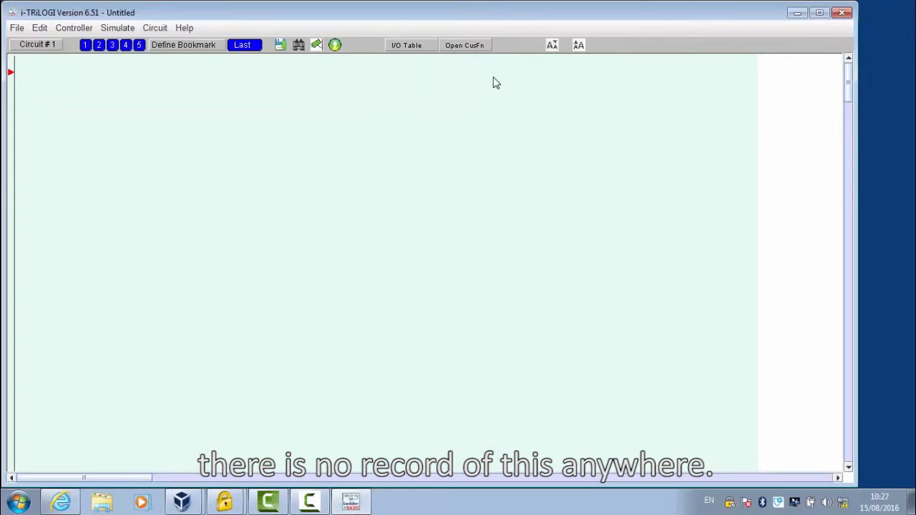
pyautogui.click(119, 28)
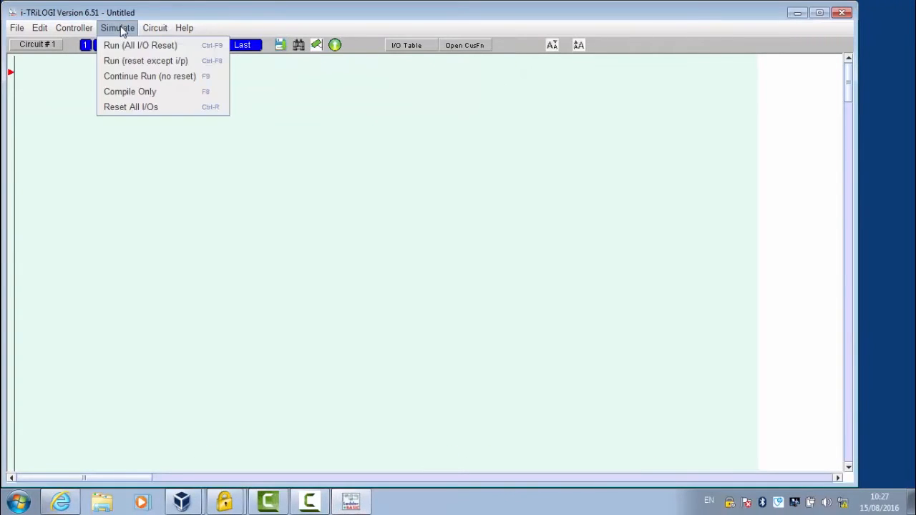